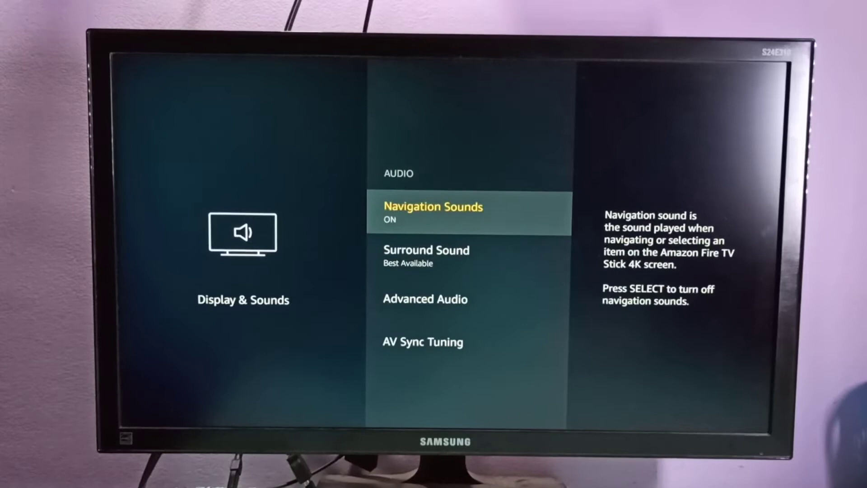
- Change Surround Sound from Best Available to Always Dolby Digital and confirm the checkmark
key("Down")
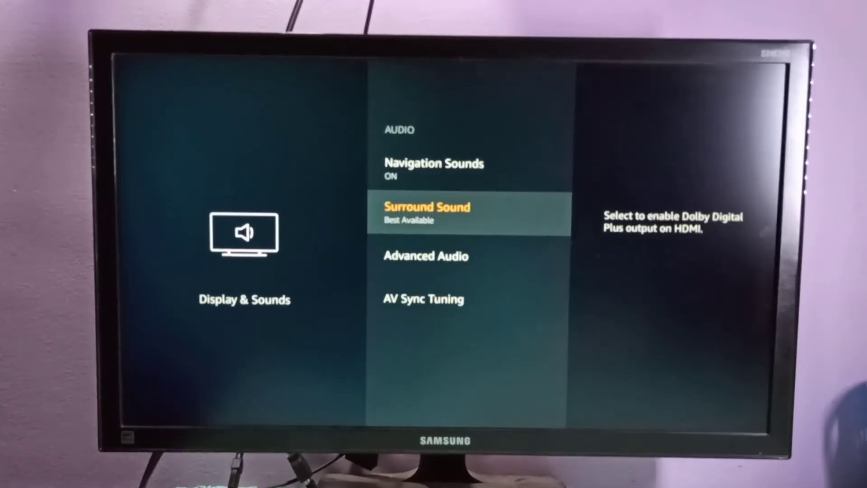
left_click(427, 213)
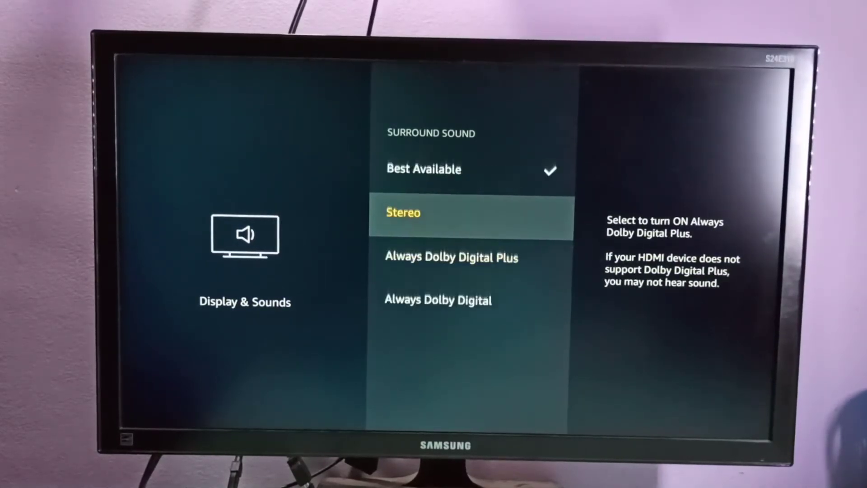
scroll("down", 3)
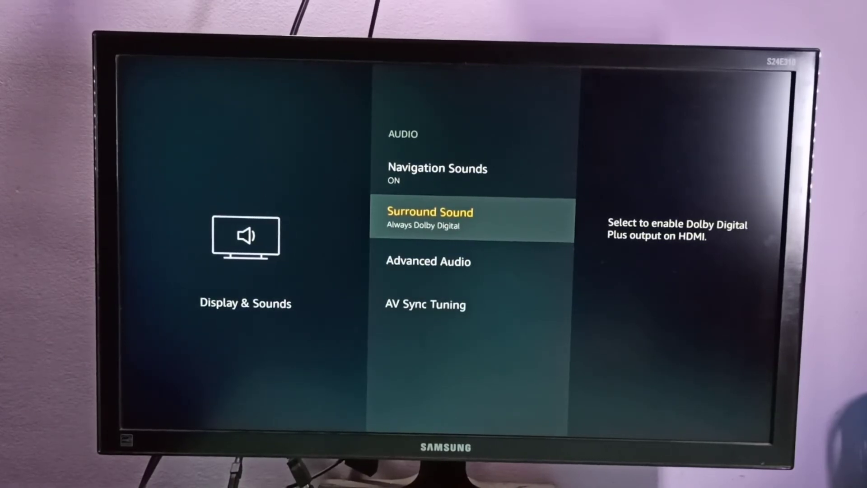
left_click(430, 211)
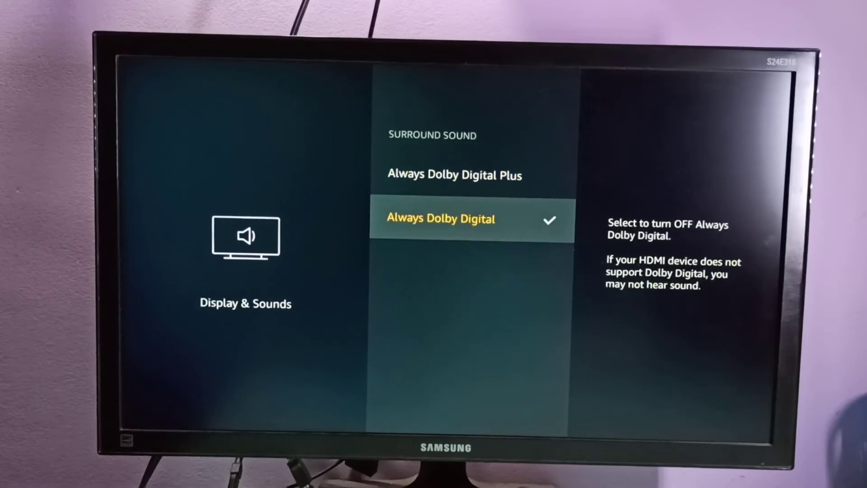